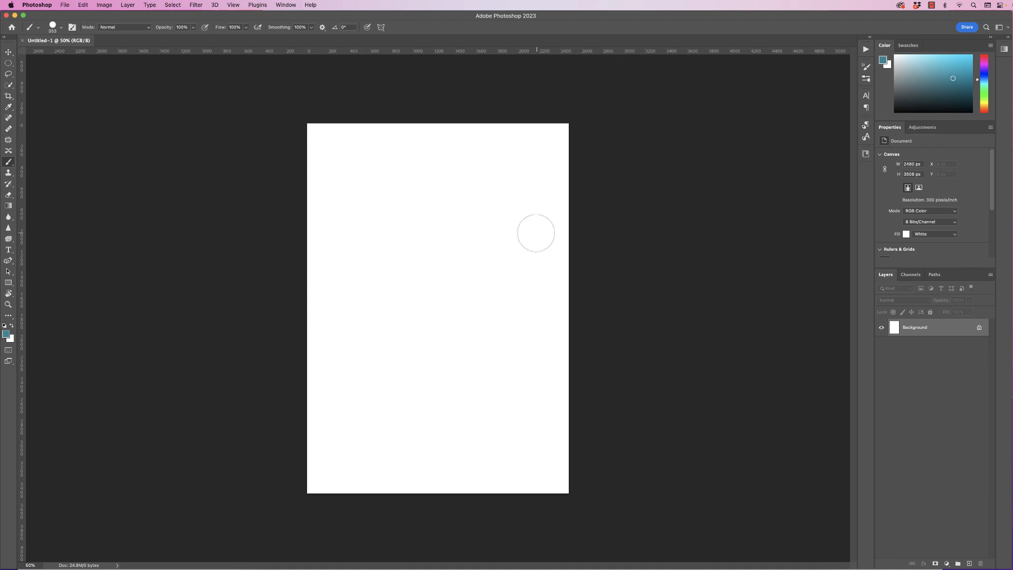
mouse_move(498, 230)
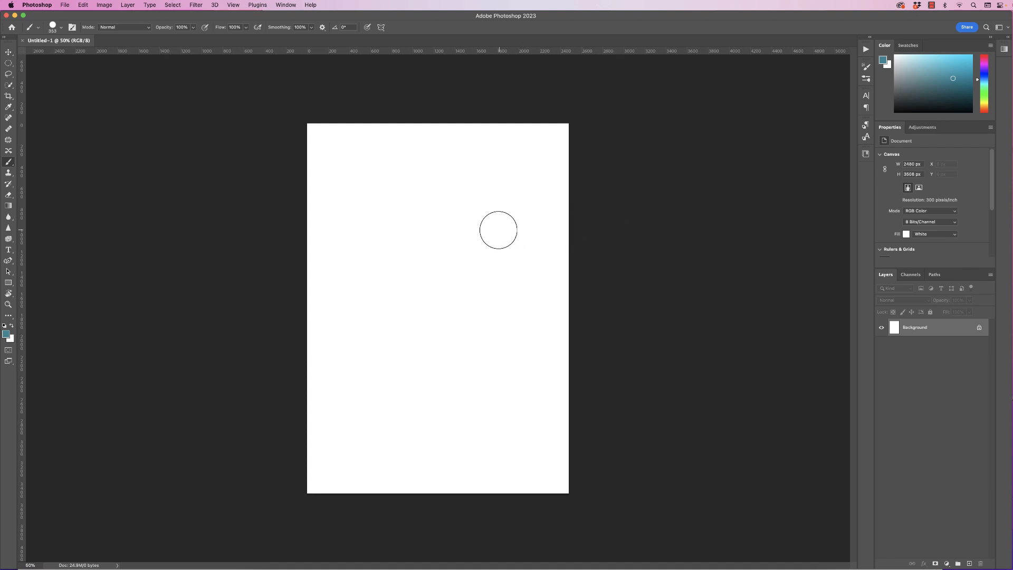
mouse_move(470, 233)
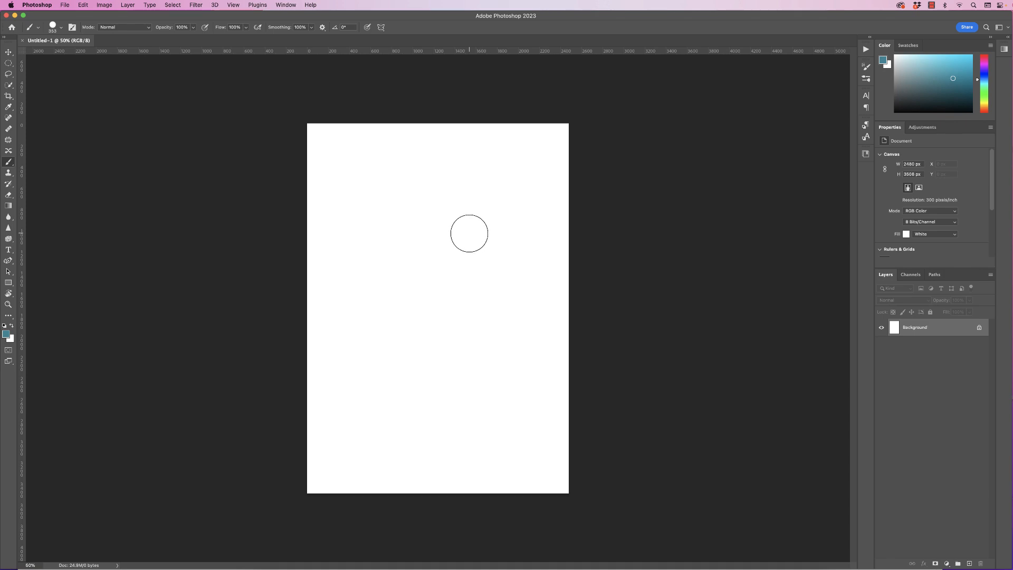
mouse_move(254, 371)
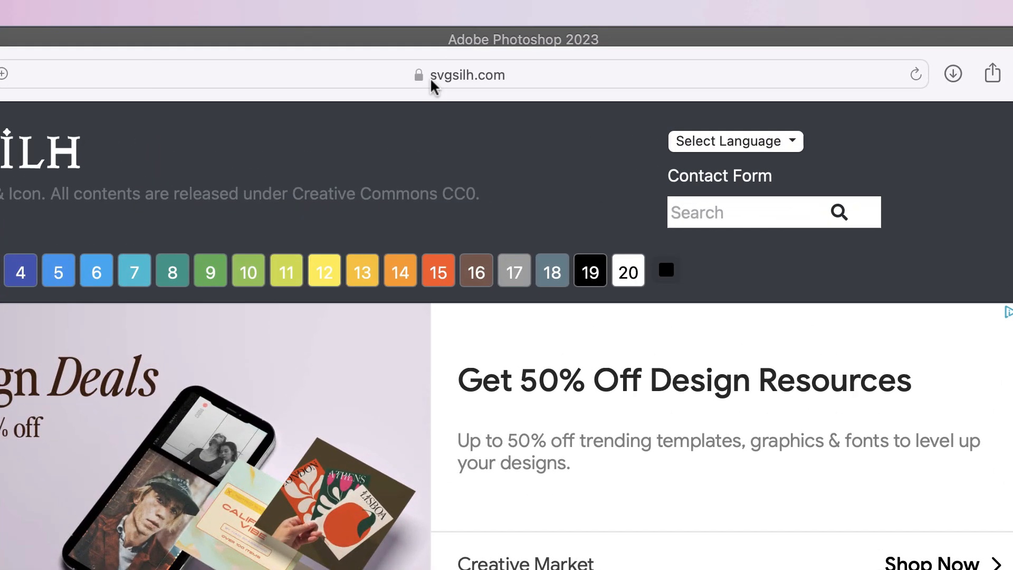
mouse_move(459, 84)
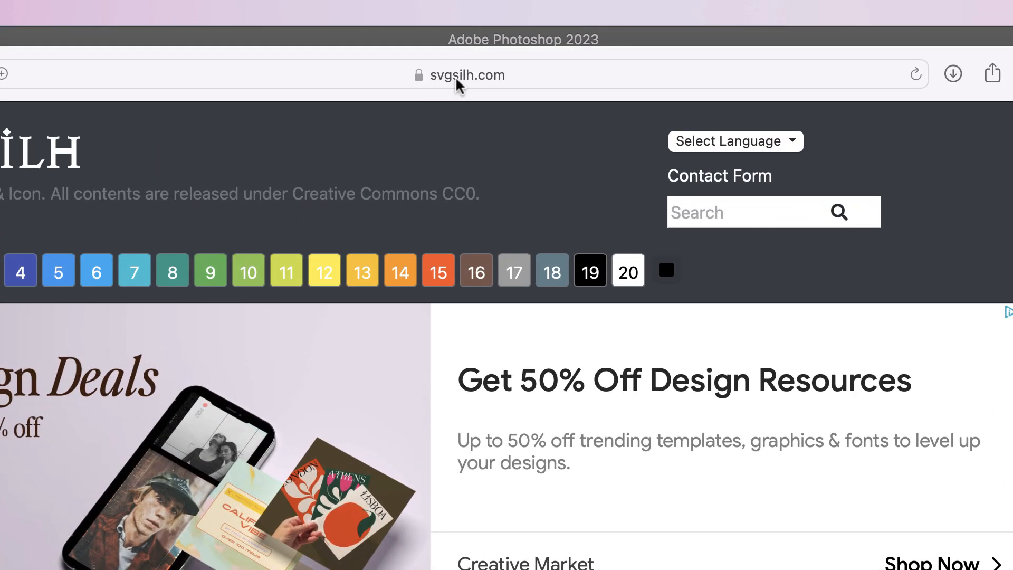
mouse_move(514, 88)
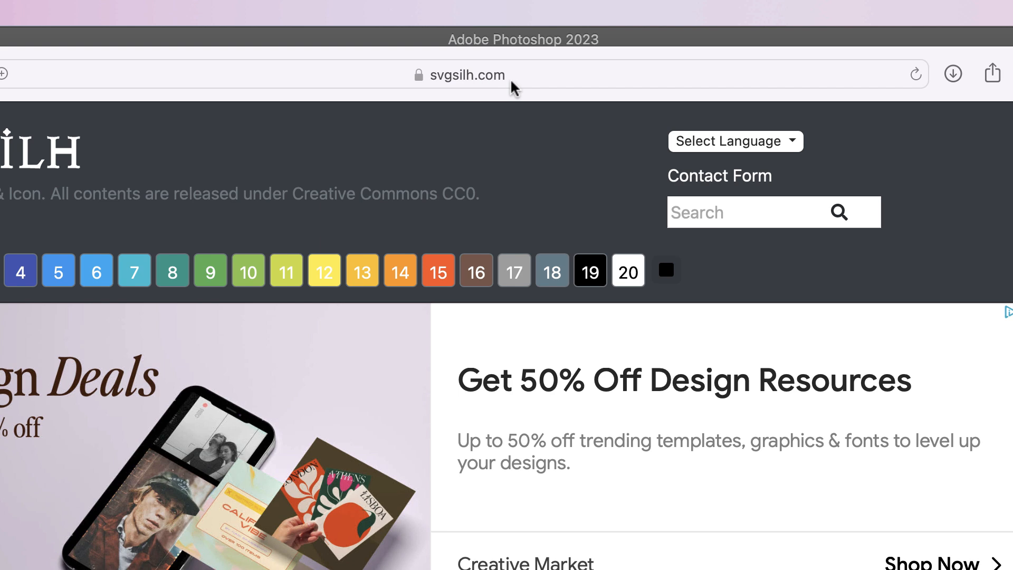
mouse_move(460, 90)
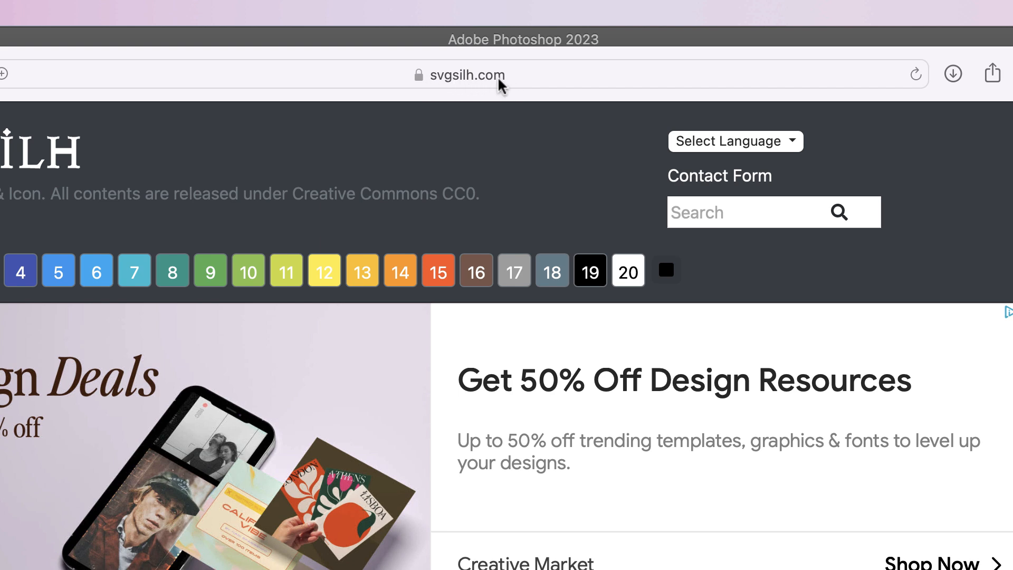
mouse_move(259, 104)
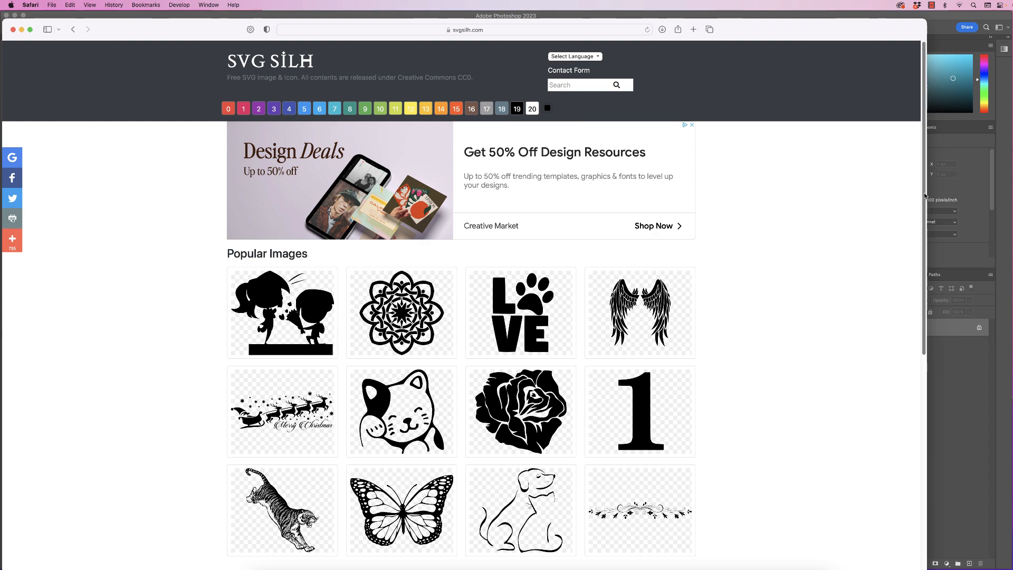
- Search the SVG Silh site for 'trees'
scroll(down, 3)
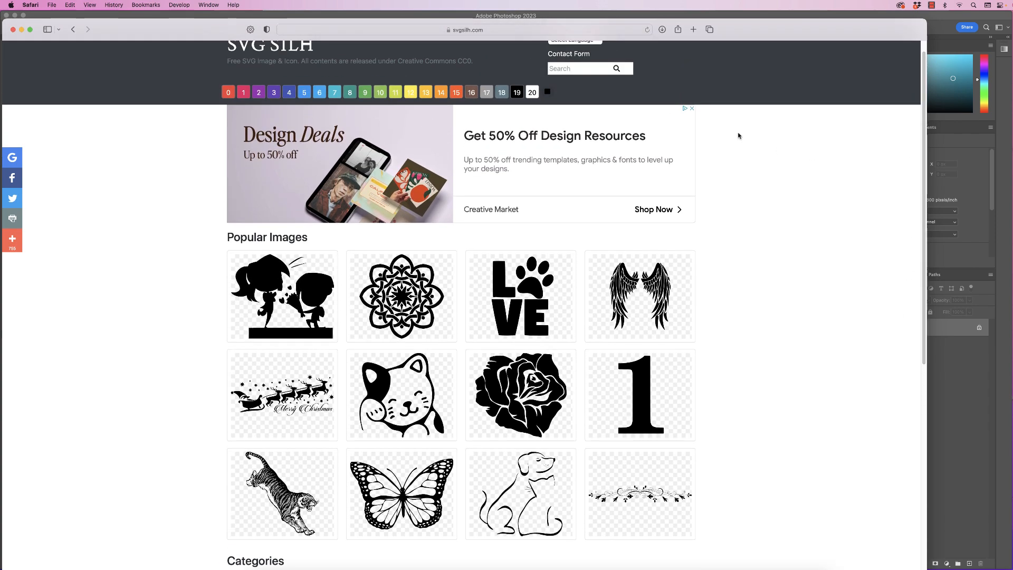
click(585, 69)
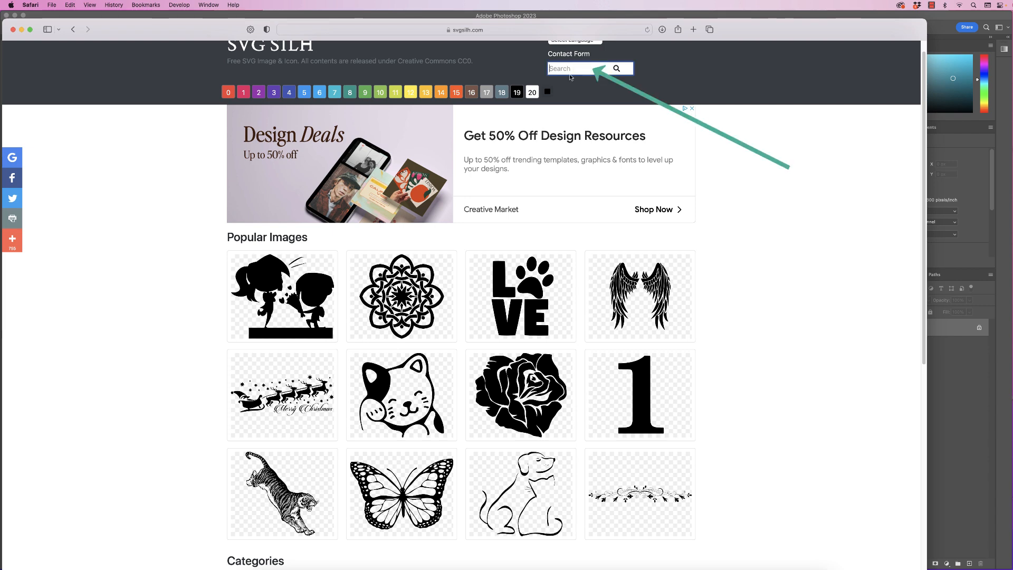
text(trees)
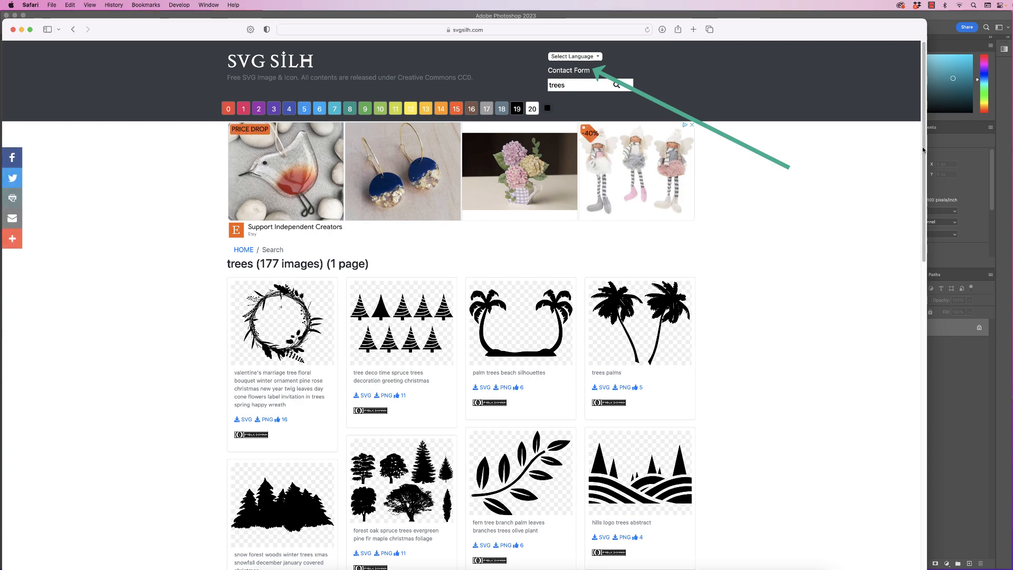
- Scroll through the 177 tree silhouette results to reach page 2
scroll(down, 3)
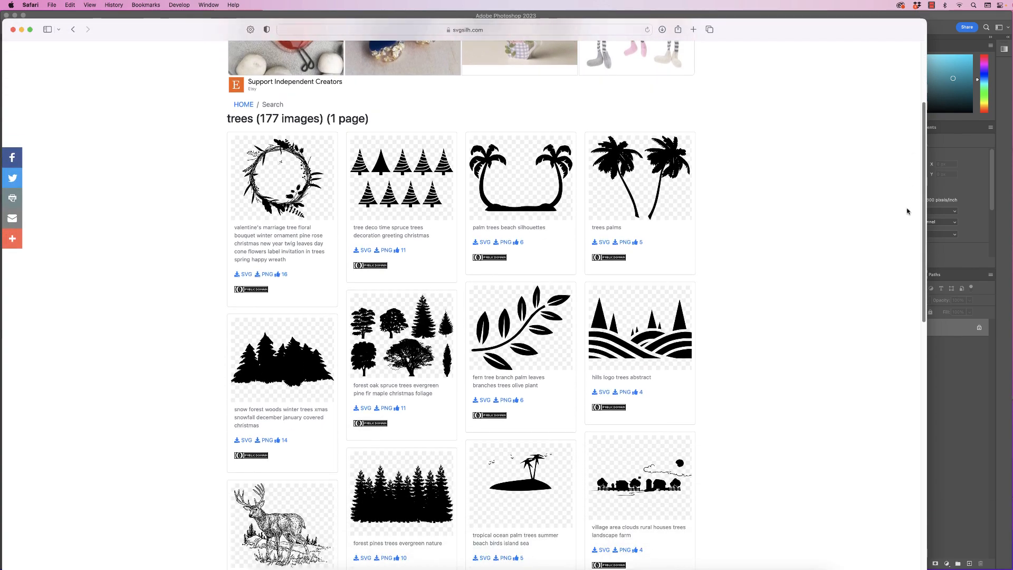
scroll(down, 3)
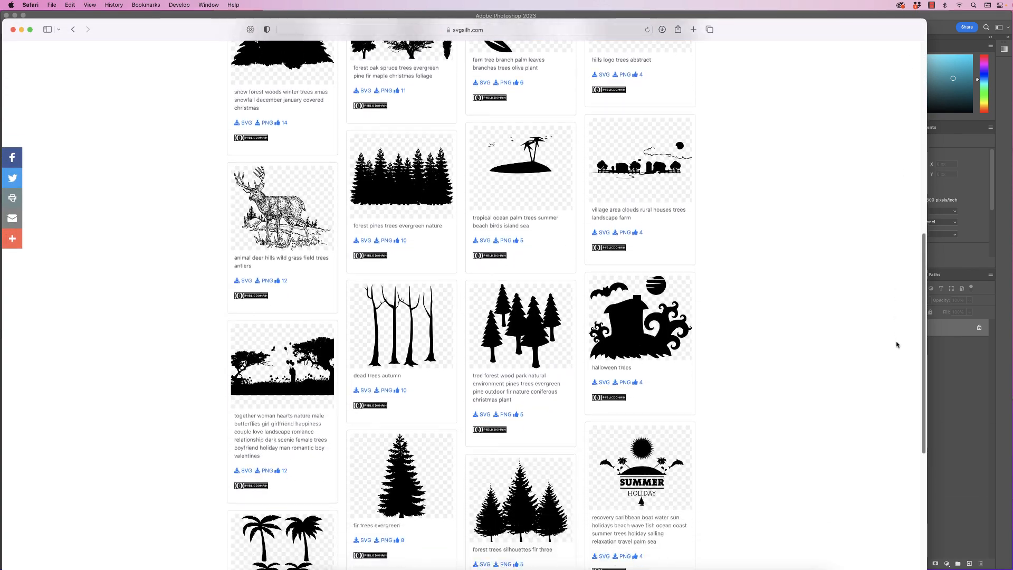
scroll(down, 3)
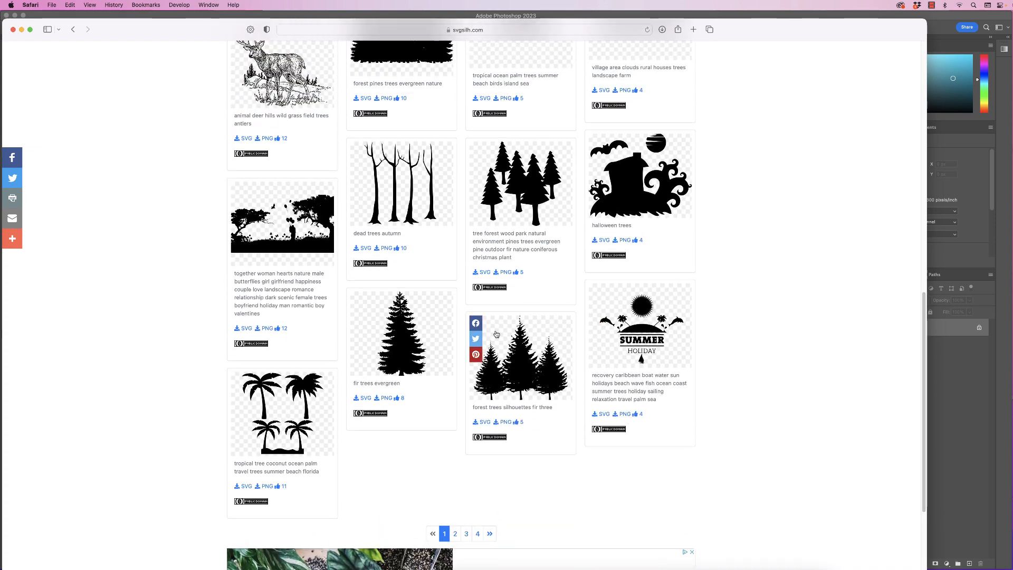
scroll(down, 3)
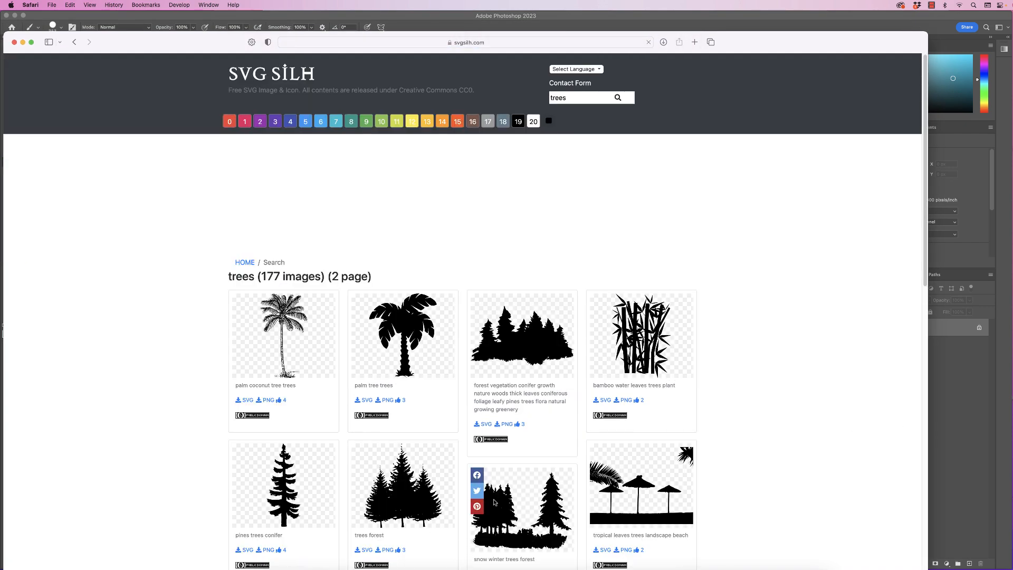
scroll(down, 3)
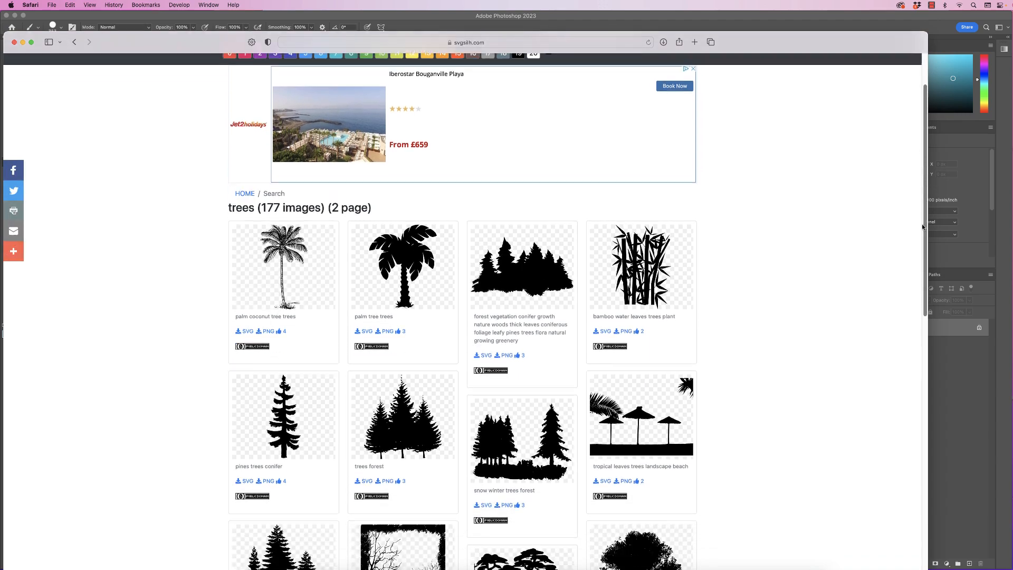
scroll(down, 3)
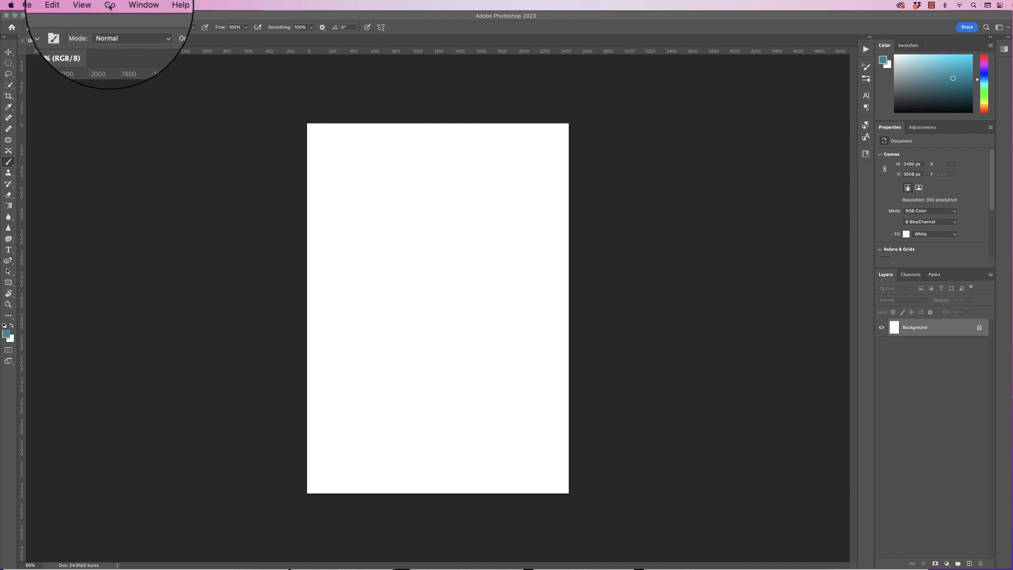
- Place 2728873.png from Finder's Downloads folder onto the Photoshop canvas
click(109, 4)
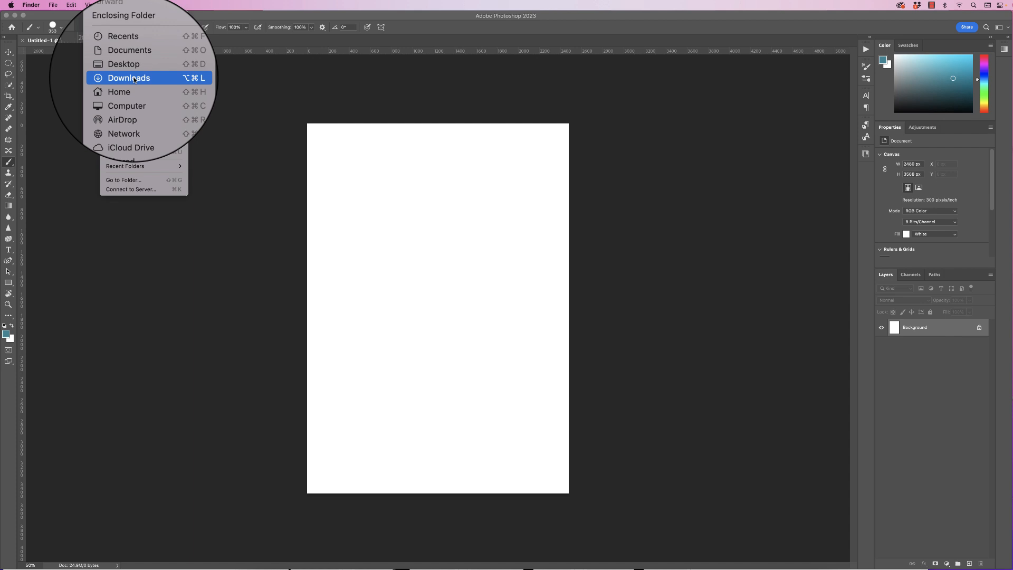
click(129, 78)
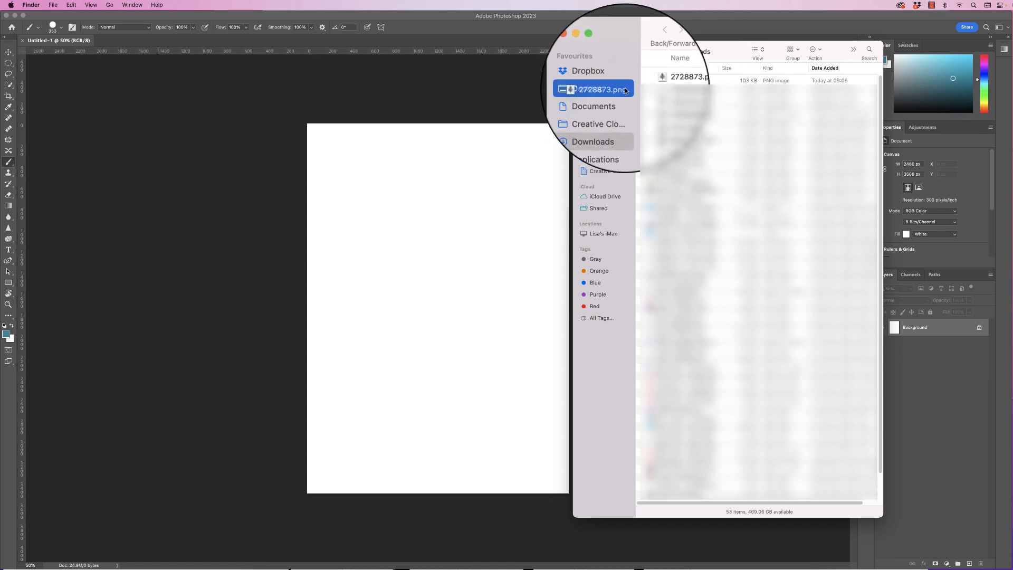
double_click(604, 89)
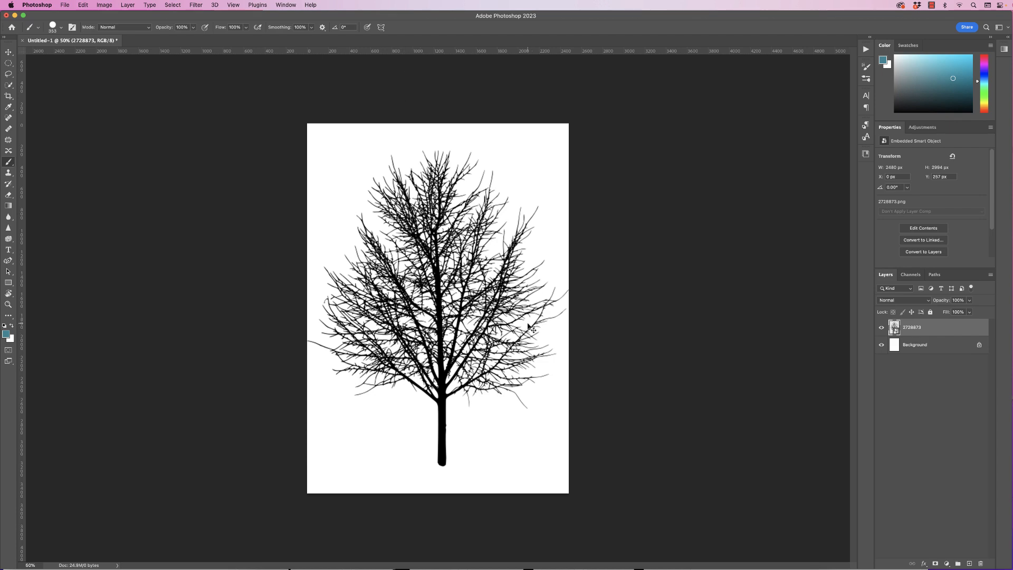
- Shrink the placed bare tree with Free Transform so it fits the page
key(Cmd+t)
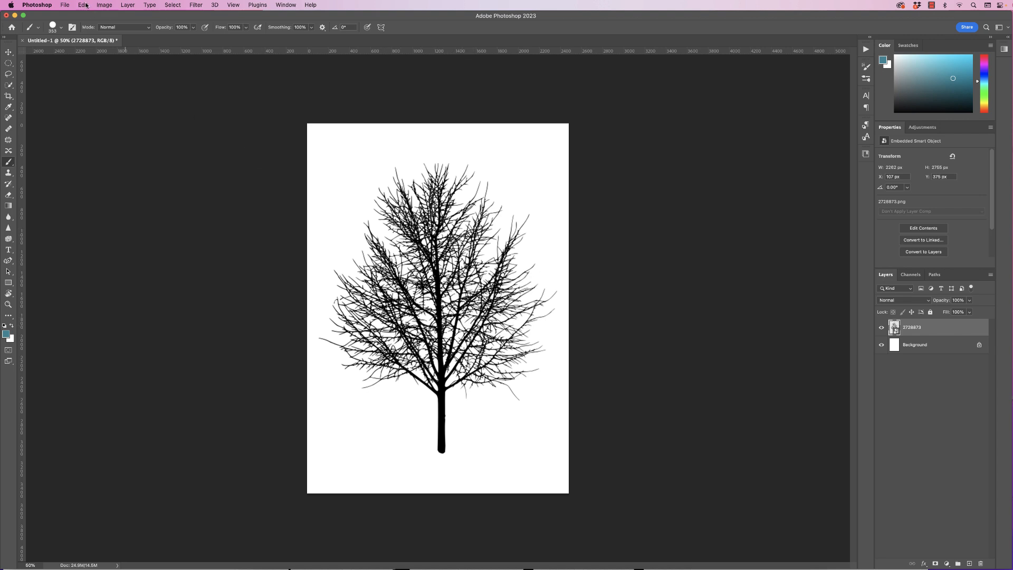
- Define the bare tree silhouette as a brush preset named 'Tress01'
click(83, 4)
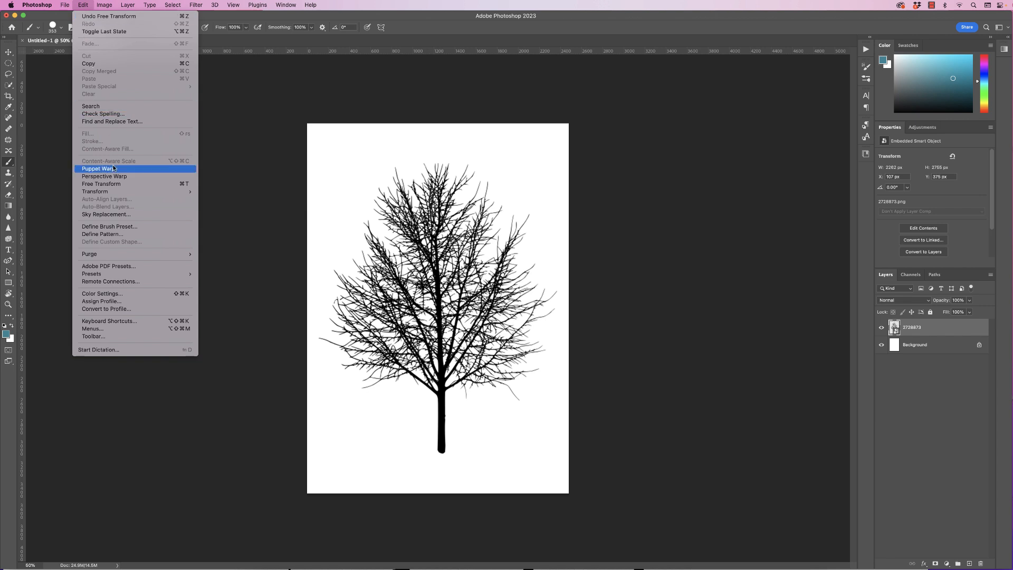
mouse_move(109, 226)
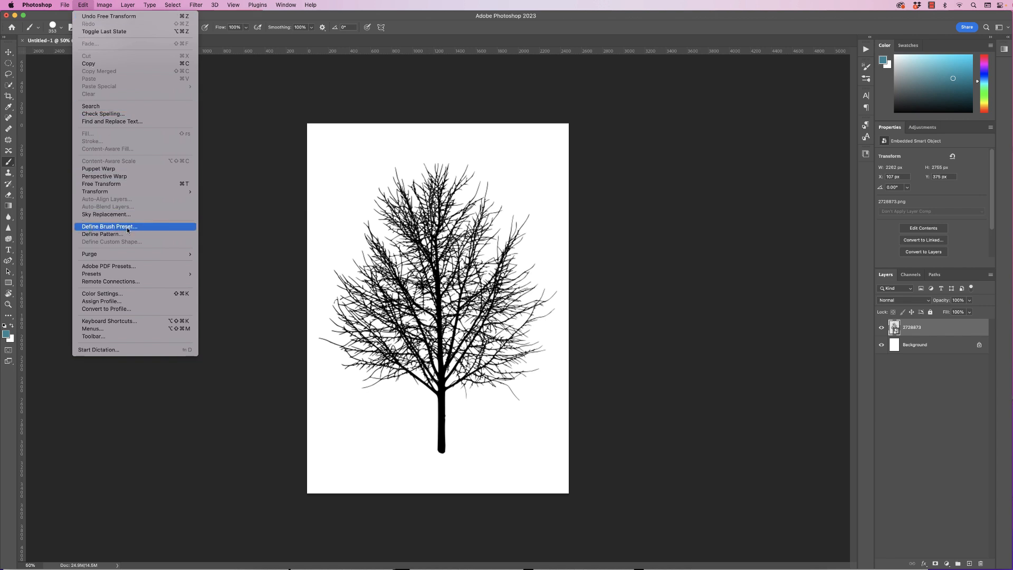
click(110, 226)
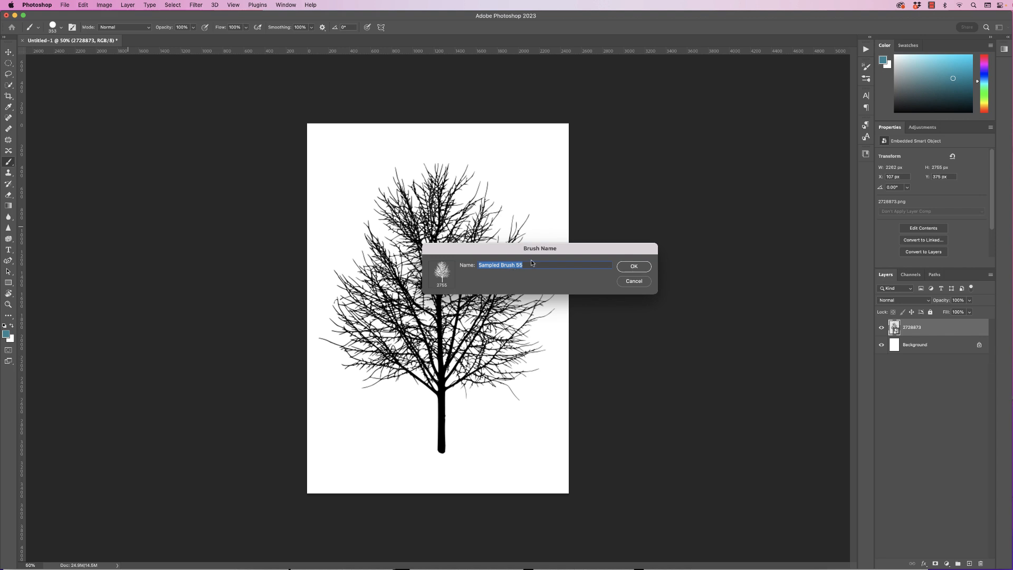
text(Tress01)
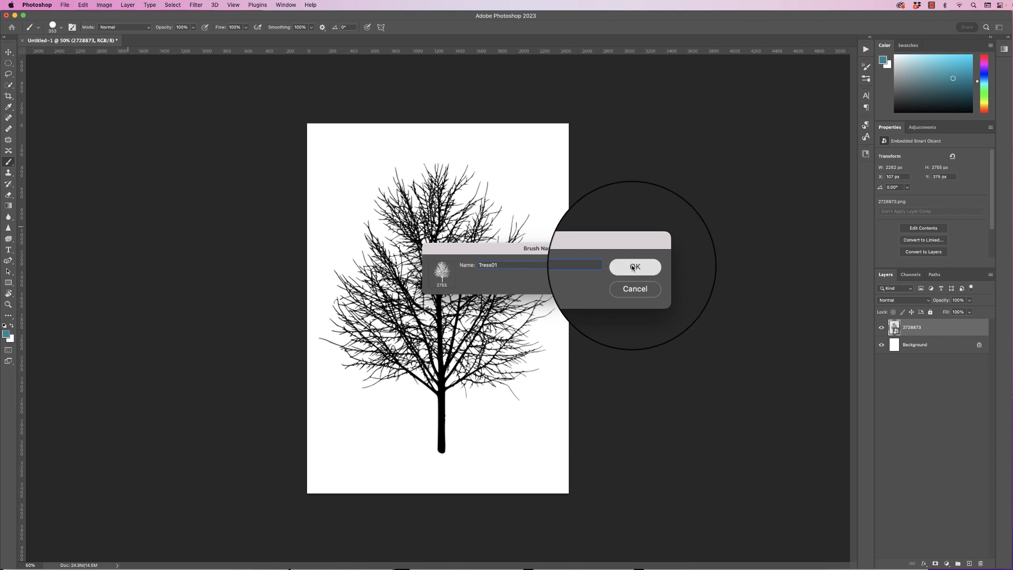
click(634, 267)
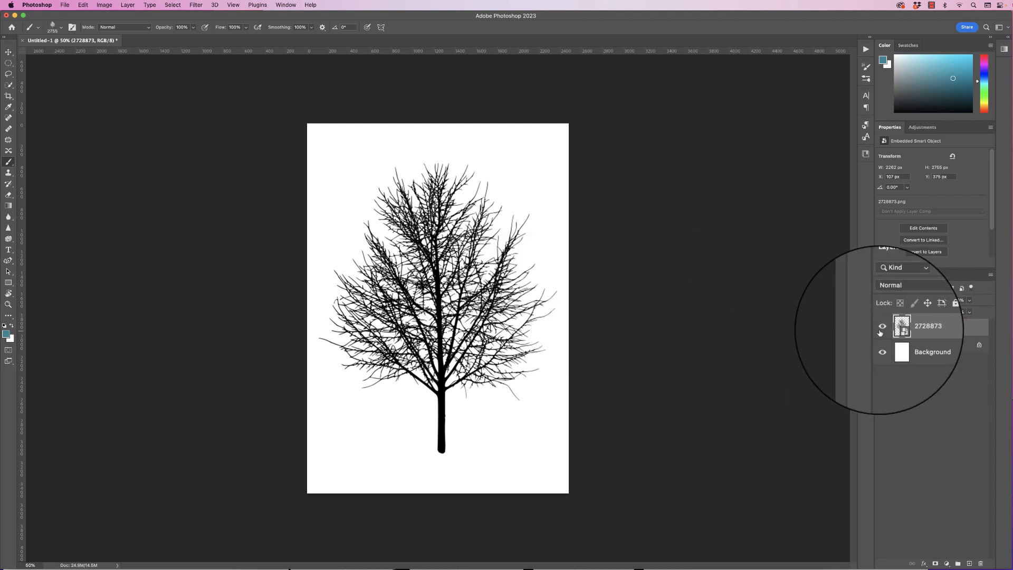
- Hide the original 2728873 tree silhouette layer
click(883, 326)
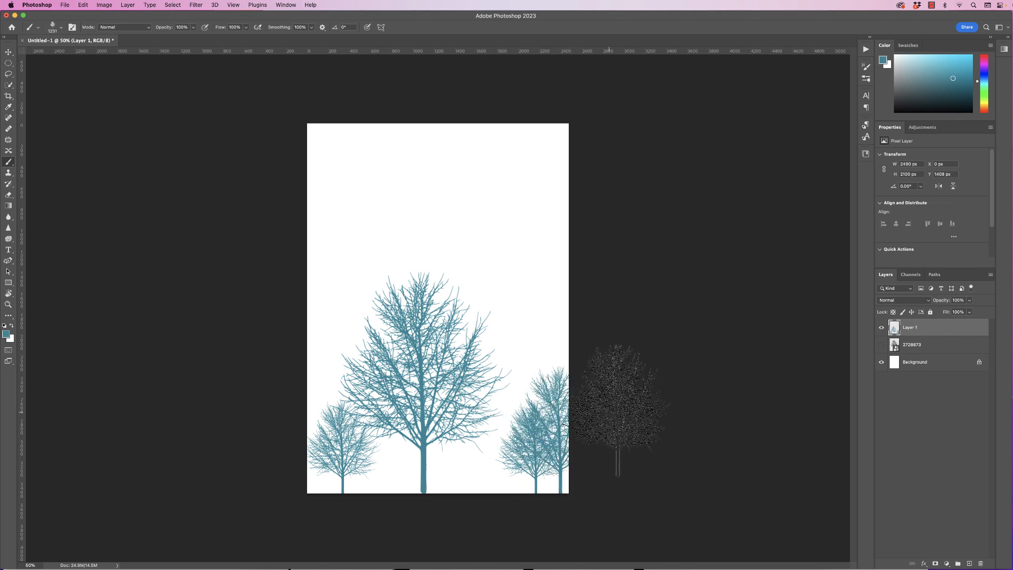
click(61, 27)
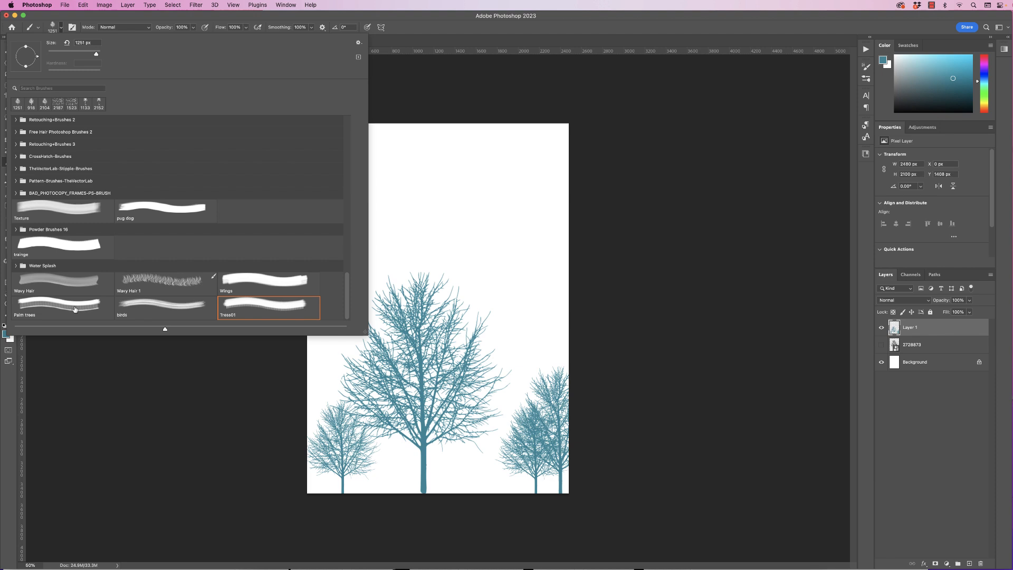
mouse_move(68, 314)
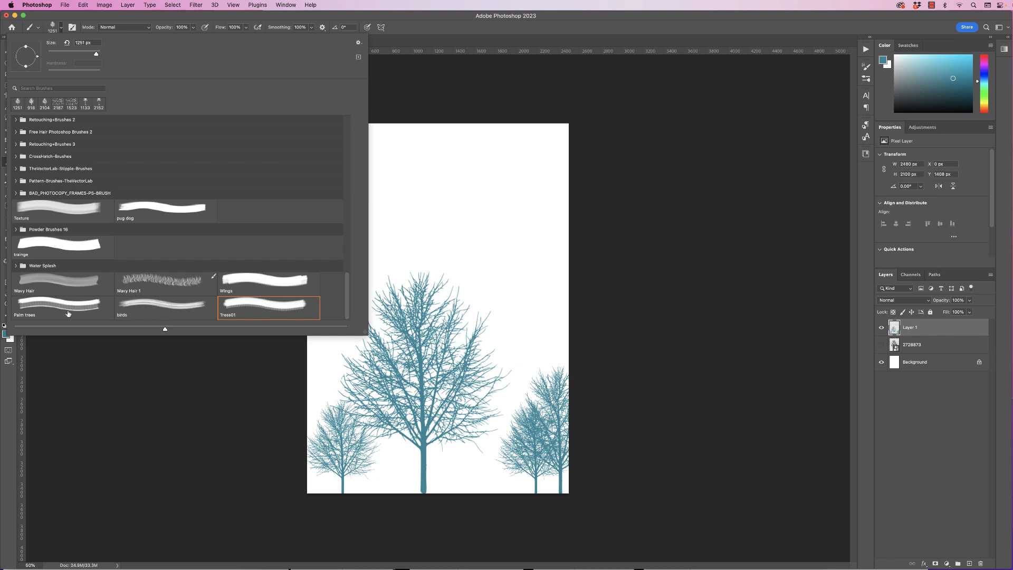
mouse_move(256, 286)
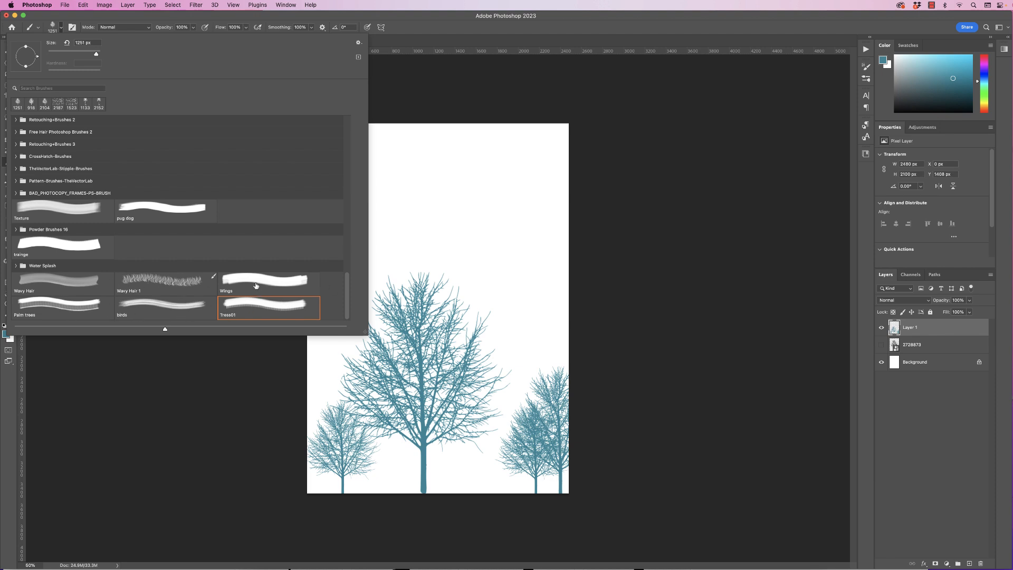
click(267, 281)
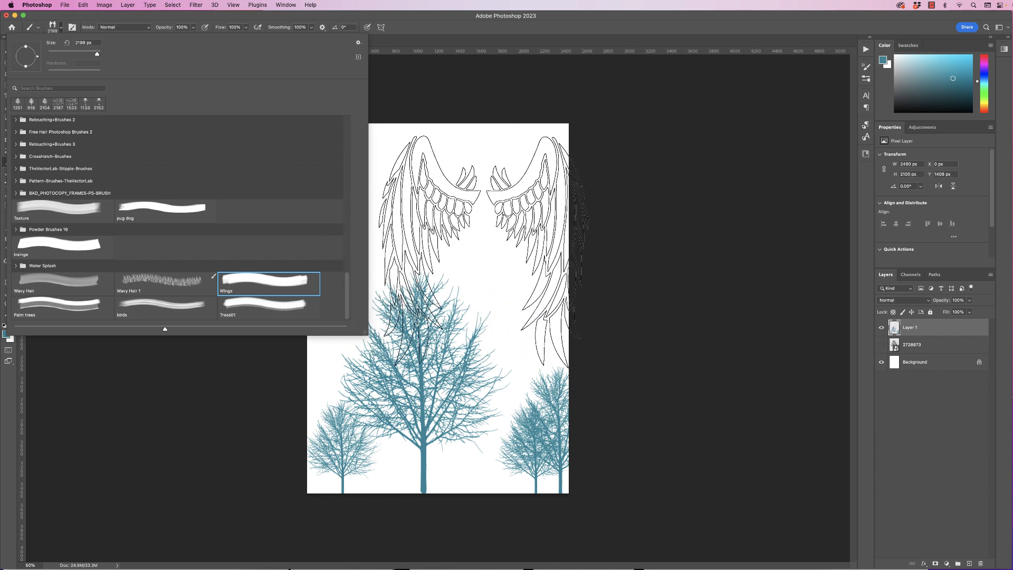
click(165, 282)
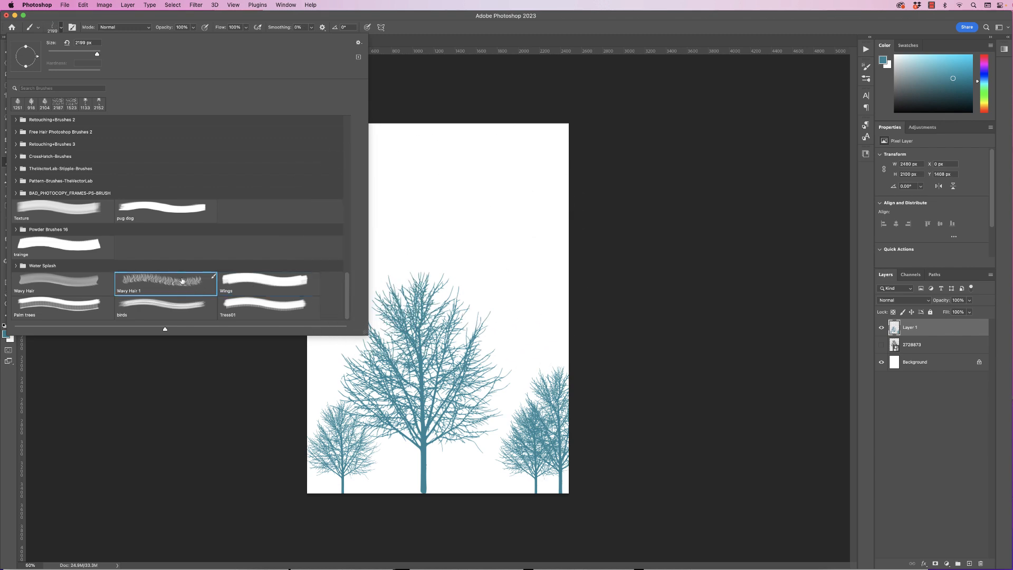
click(165, 307)
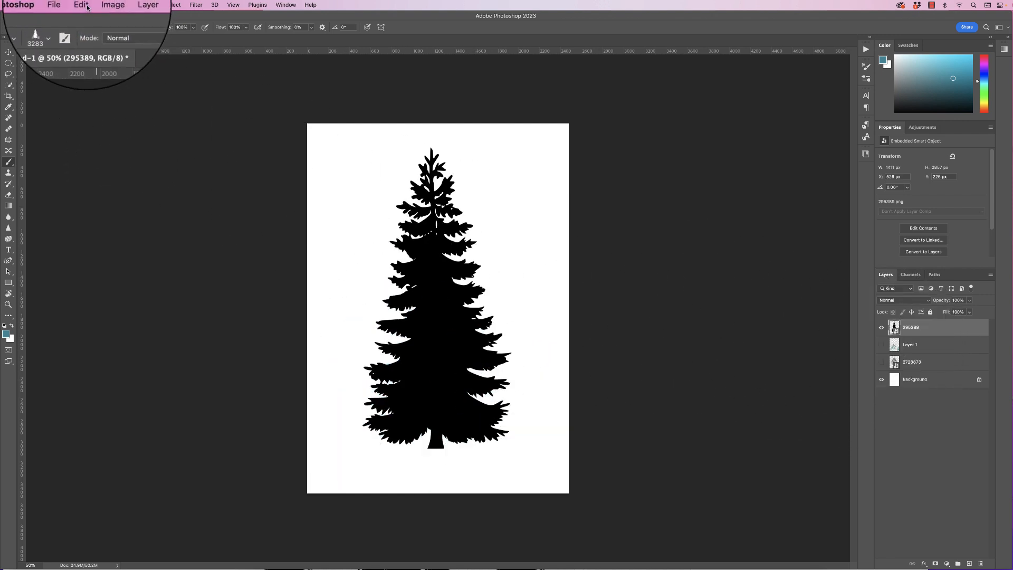
- Define the black pine silhouette as a brush preset named 'Pine tree'
click(83, 5)
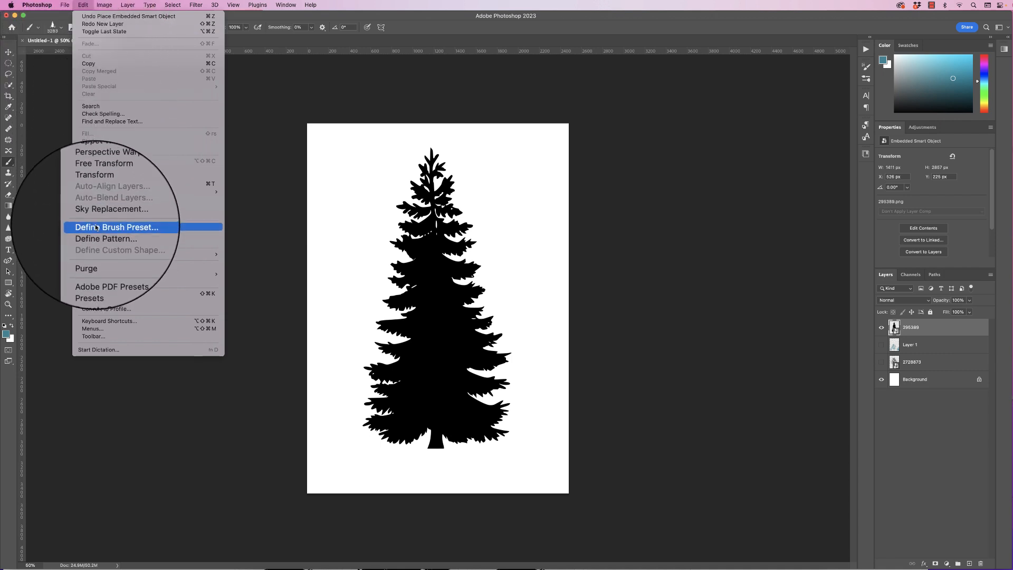
click(117, 227)
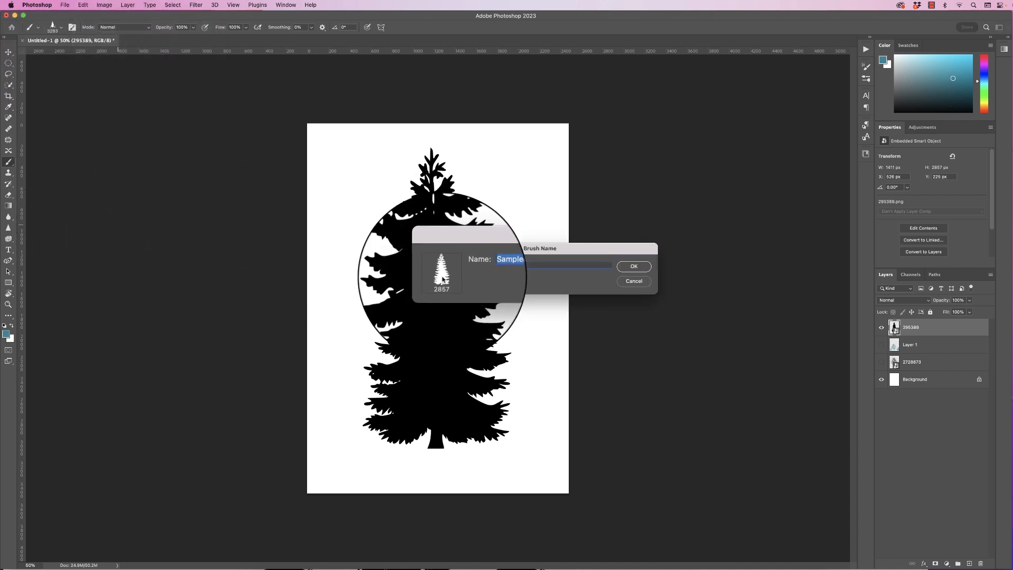
text(Pine tre)
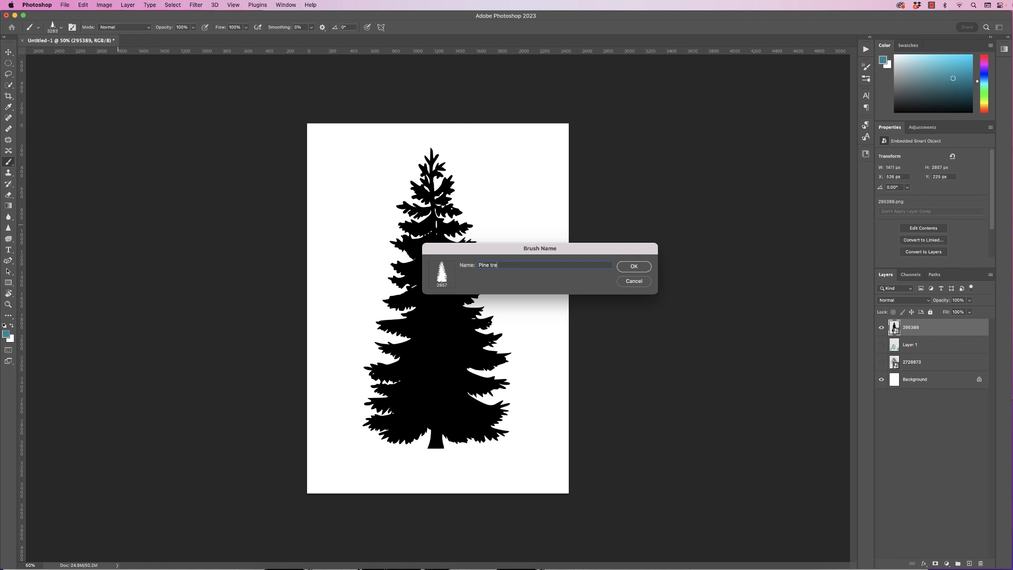
click(633, 265)
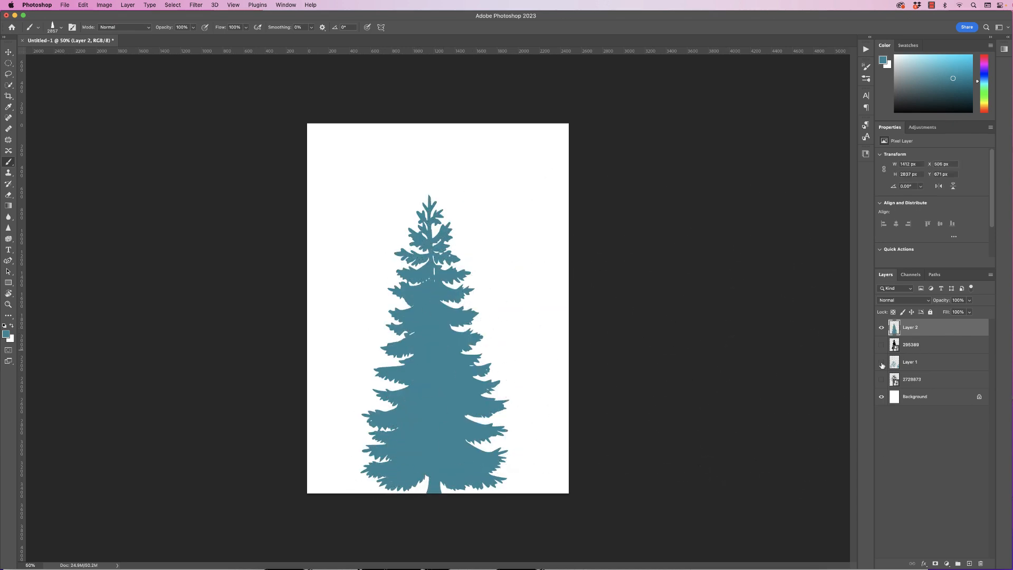
- Show the blue bare-tree Layer 1 again and set brush opacity to 15%
click(881, 362)
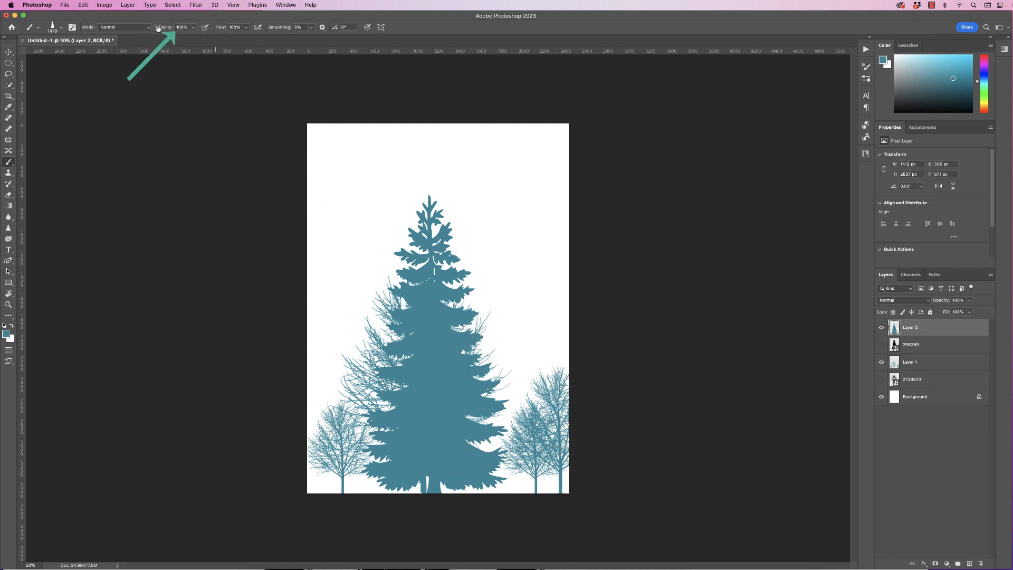
text(15)
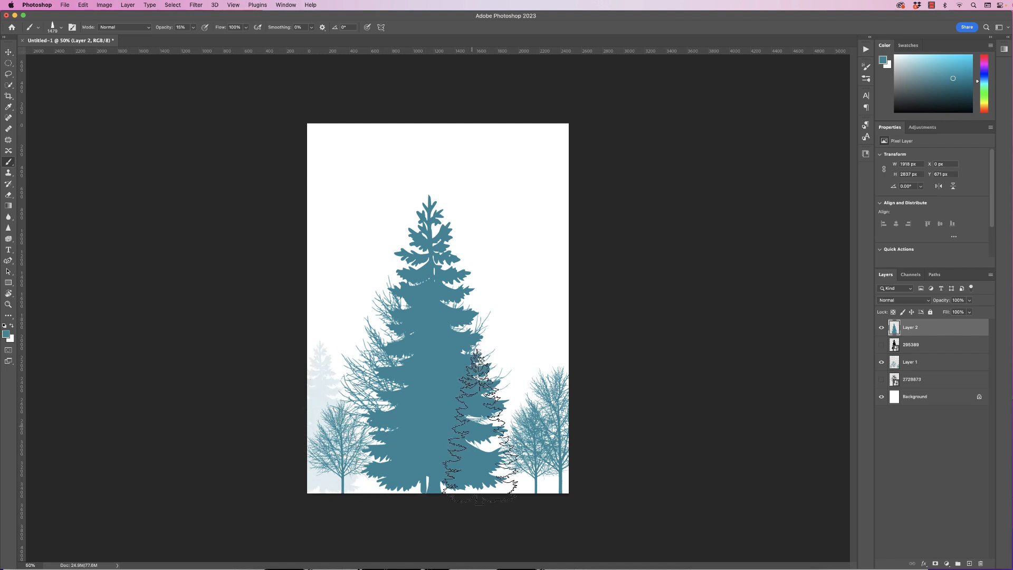
mouse_move(596, 420)
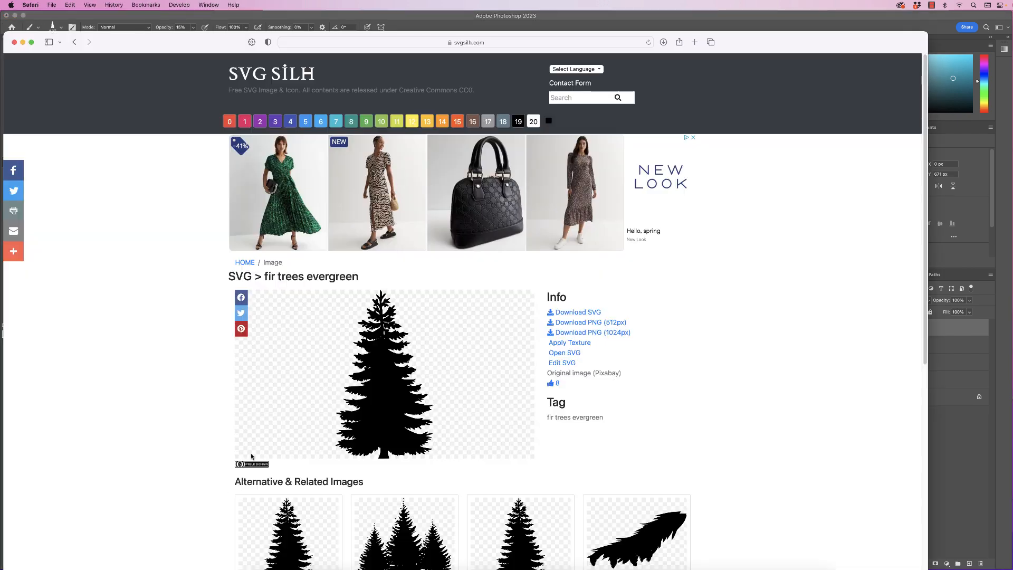
- Search SVG Silh for 'wings' and scroll through the 637 results
click(585, 98)
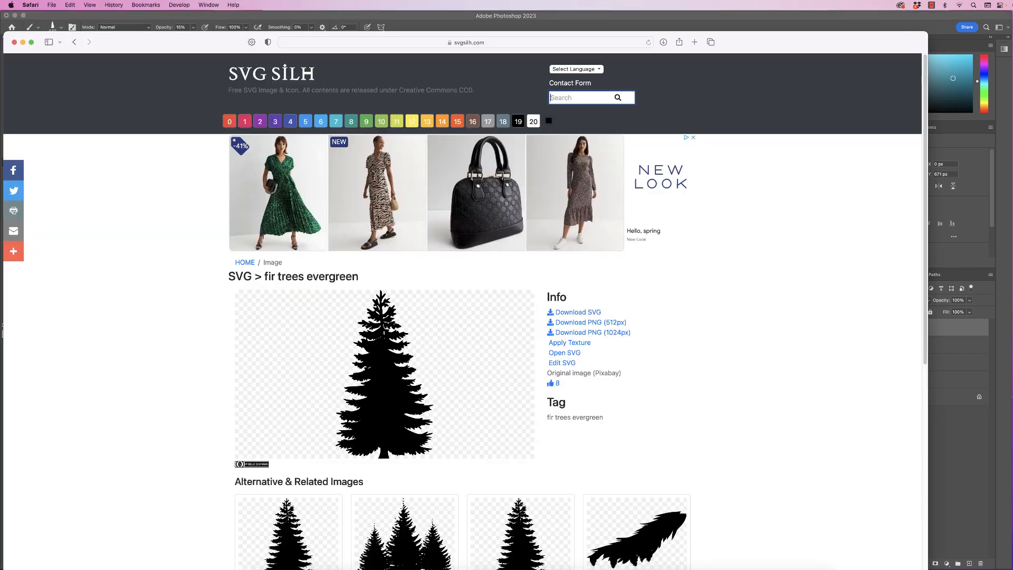
text(wings)
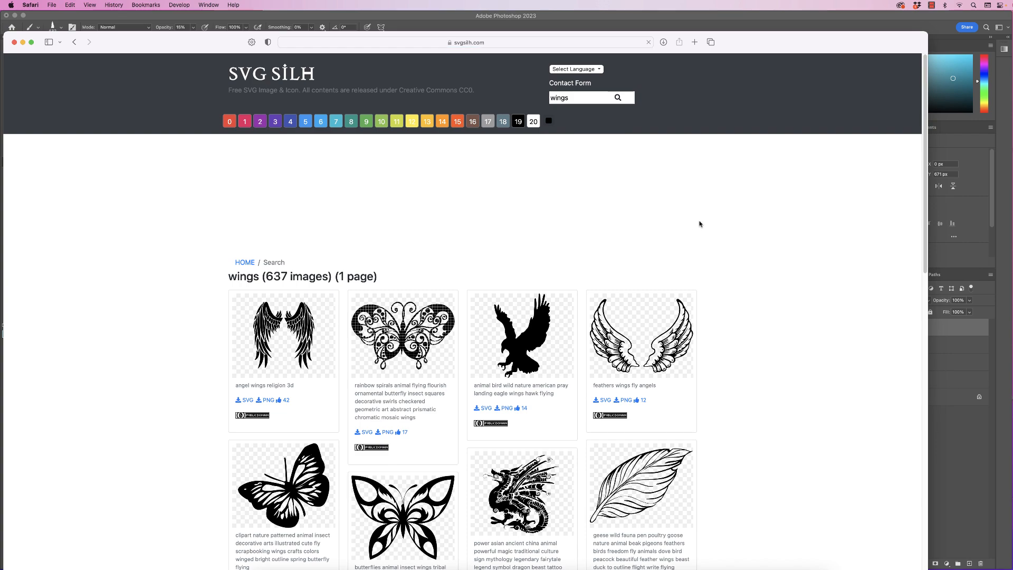
scroll(down, 3)
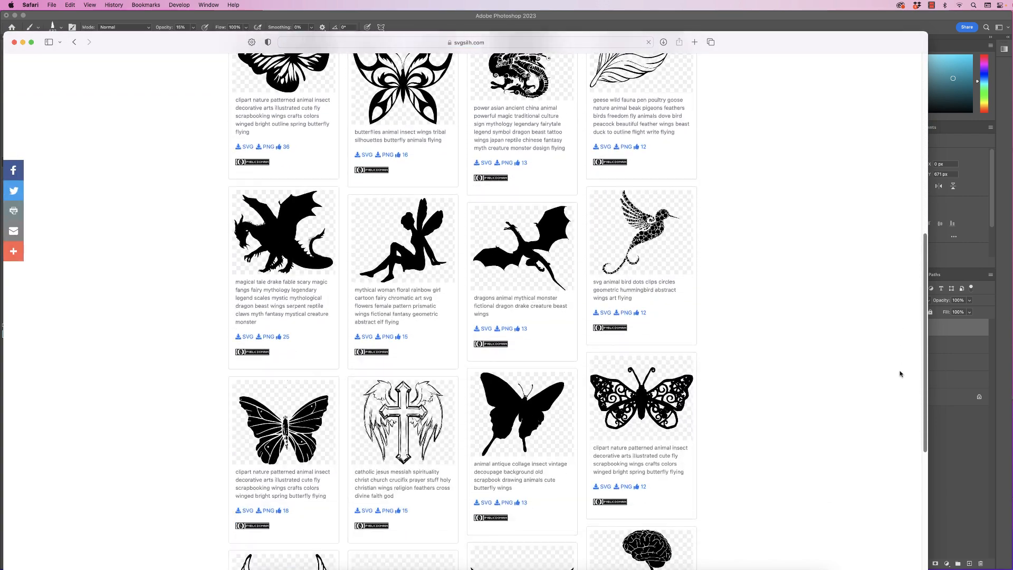